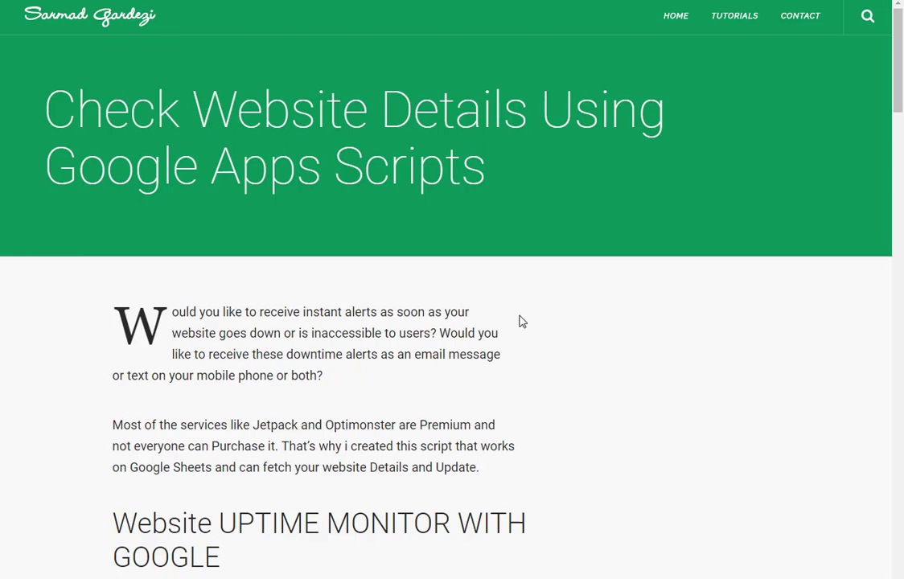
# Scroll through the Website Monitor sidebar, then close it to show only the Site Monitor sheet.
pyautogui.scroll(-3)
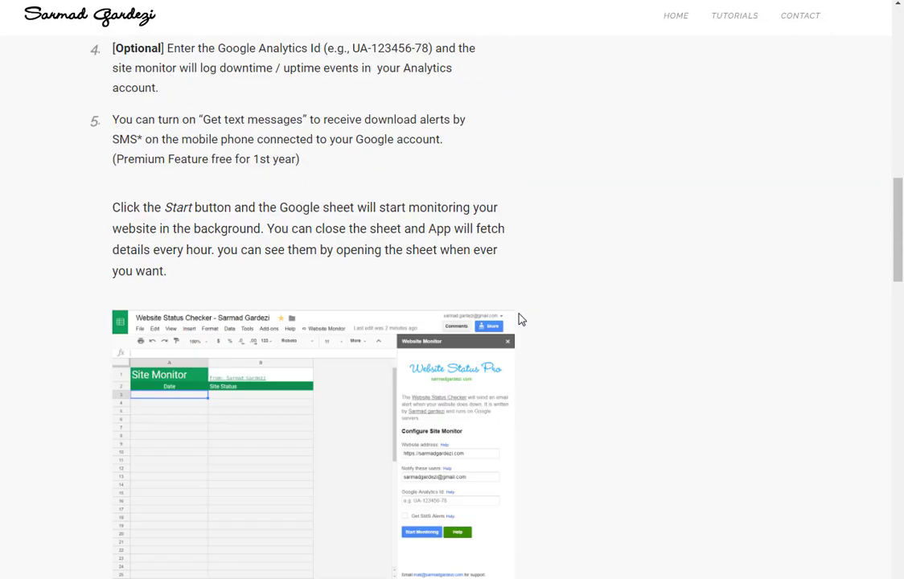
pyautogui.scroll(-3)
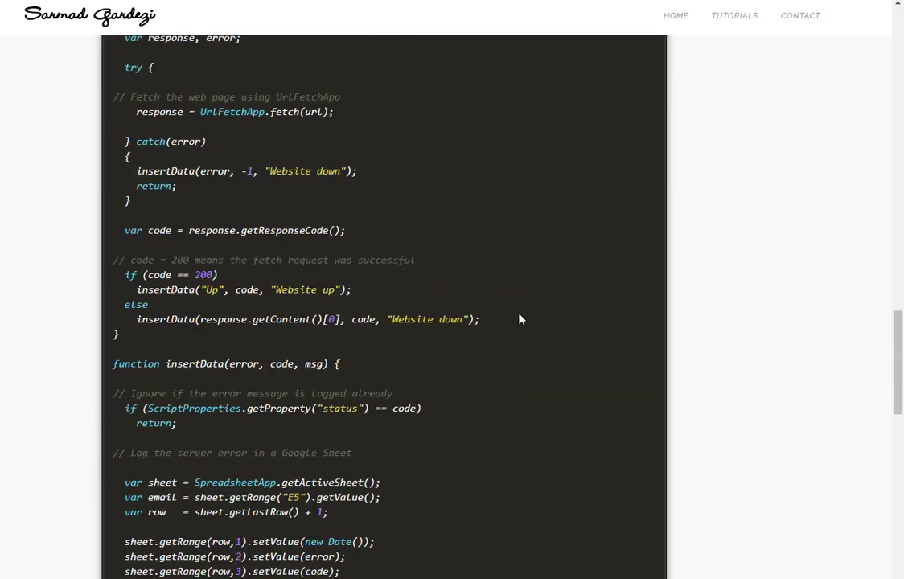
pyautogui.scroll(-3)
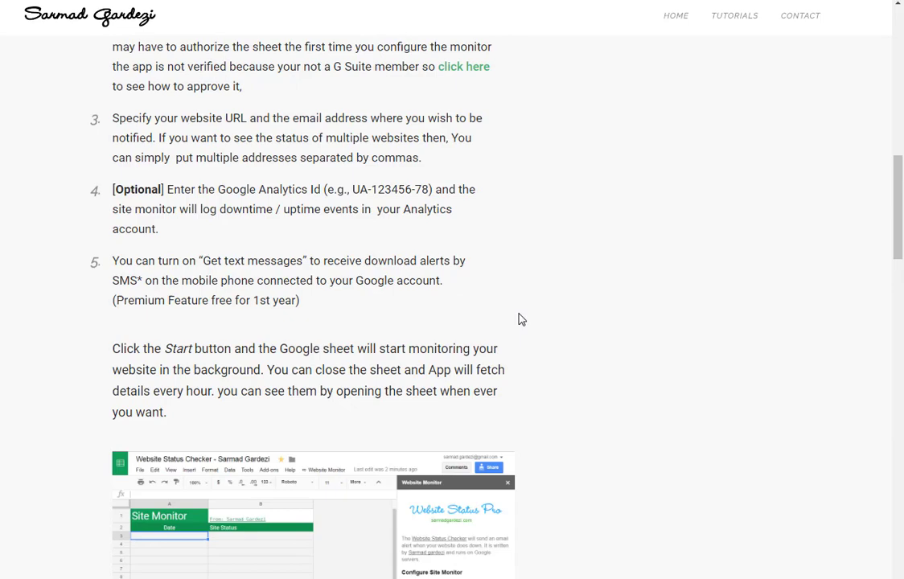
pyautogui.scroll(3)
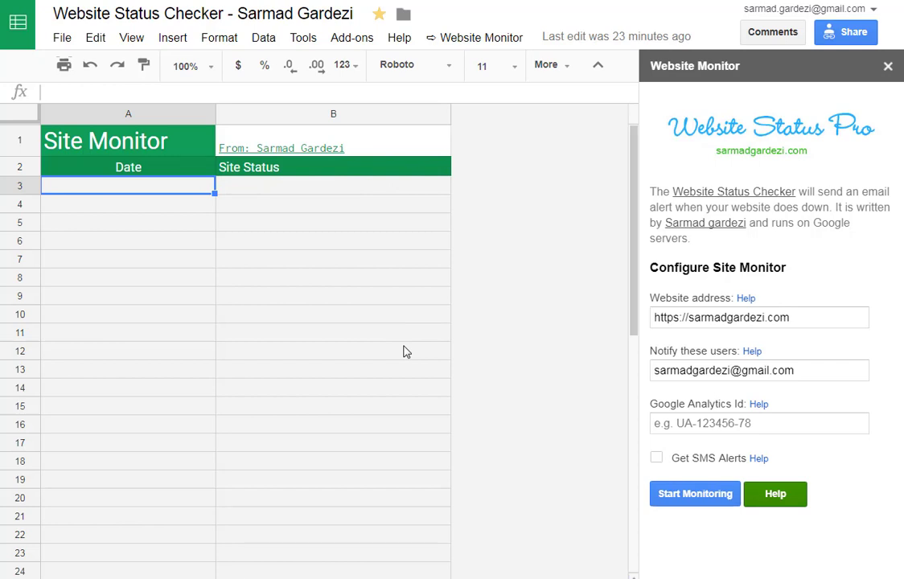
pyautogui.moveTo(559, 291)
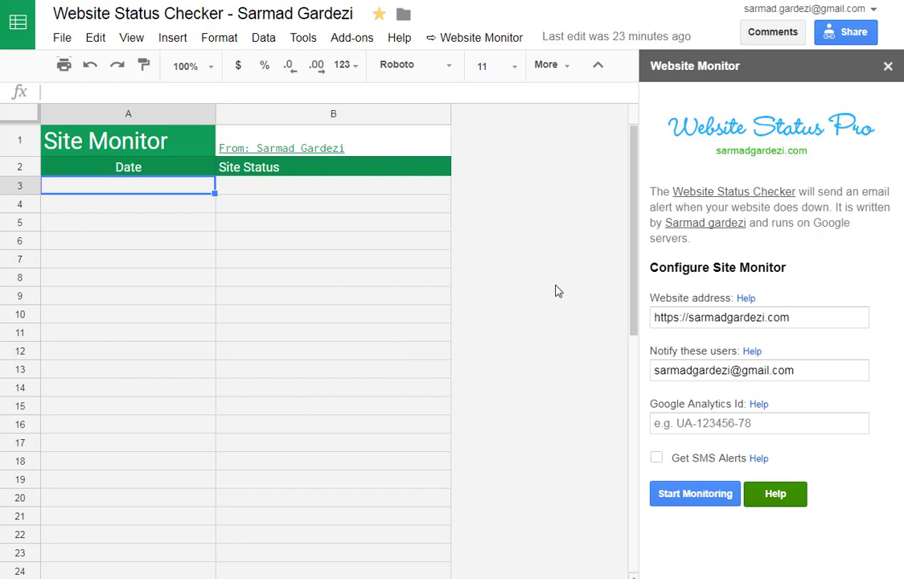
pyautogui.click(888, 66)
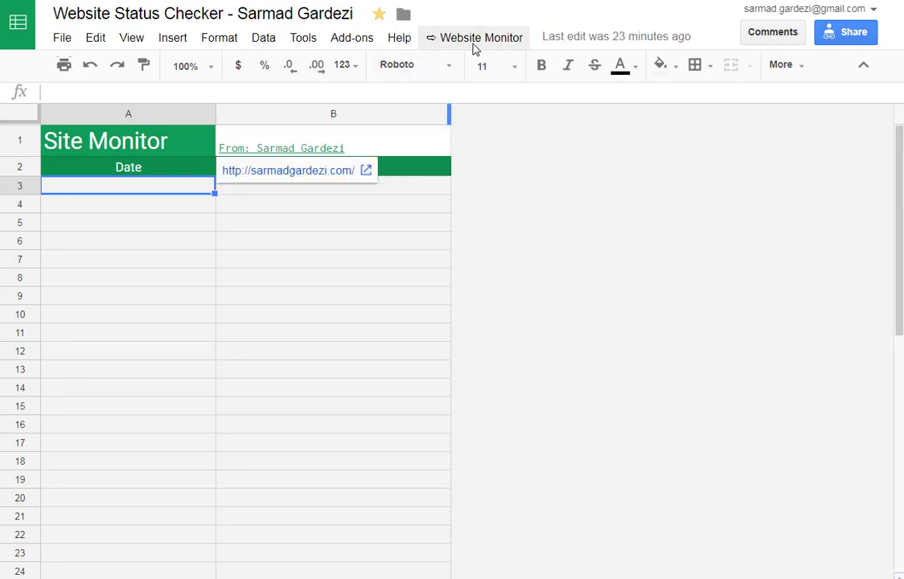
# Reopen the Website Monitor sidebar via the add-on menu's Configure option.
pyautogui.click(480, 37)
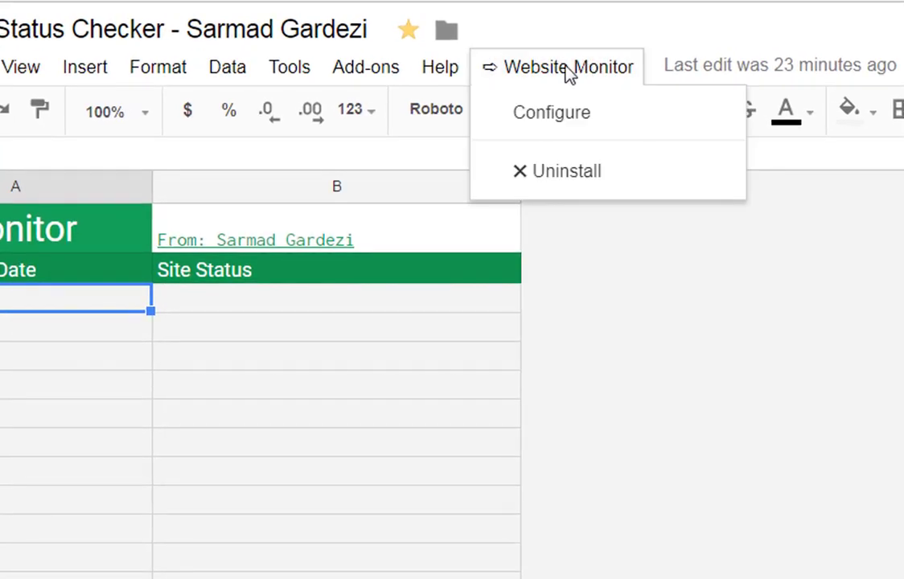
pyautogui.moveTo(578, 111)
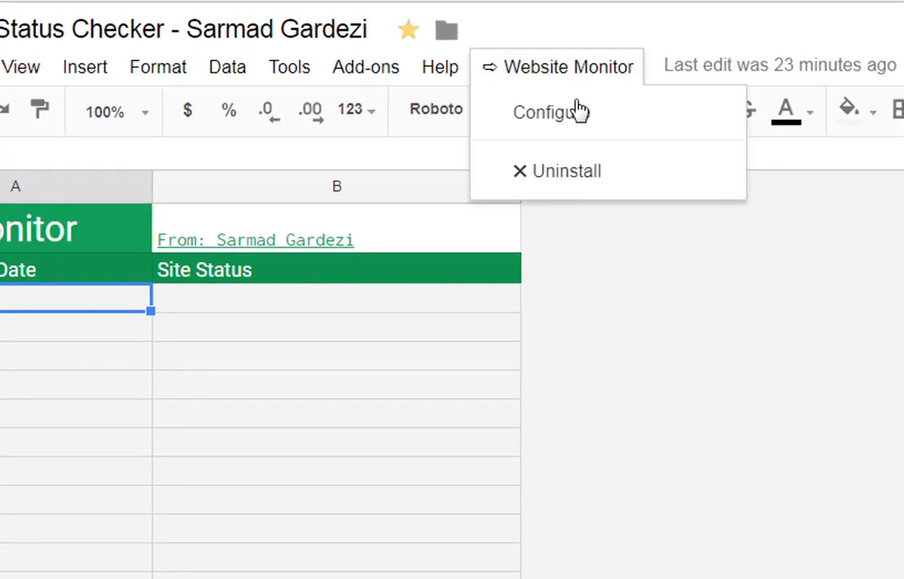
pyautogui.click(550, 112)
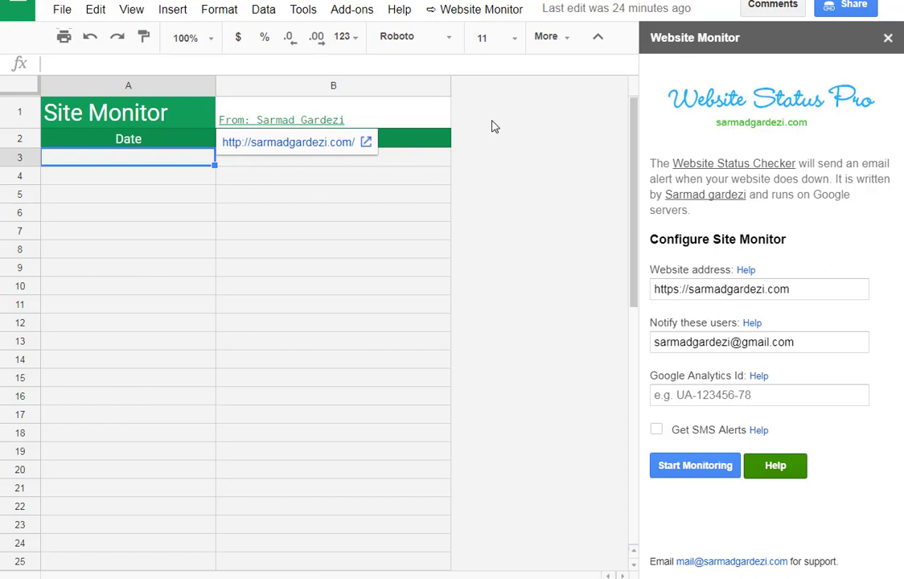
pyautogui.moveTo(750, 152)
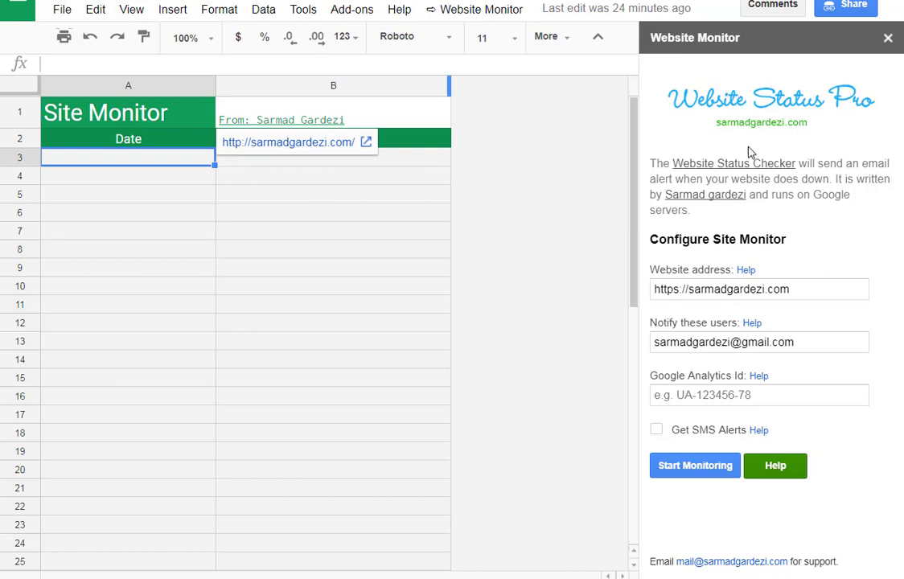
pyautogui.moveTo(784, 236)
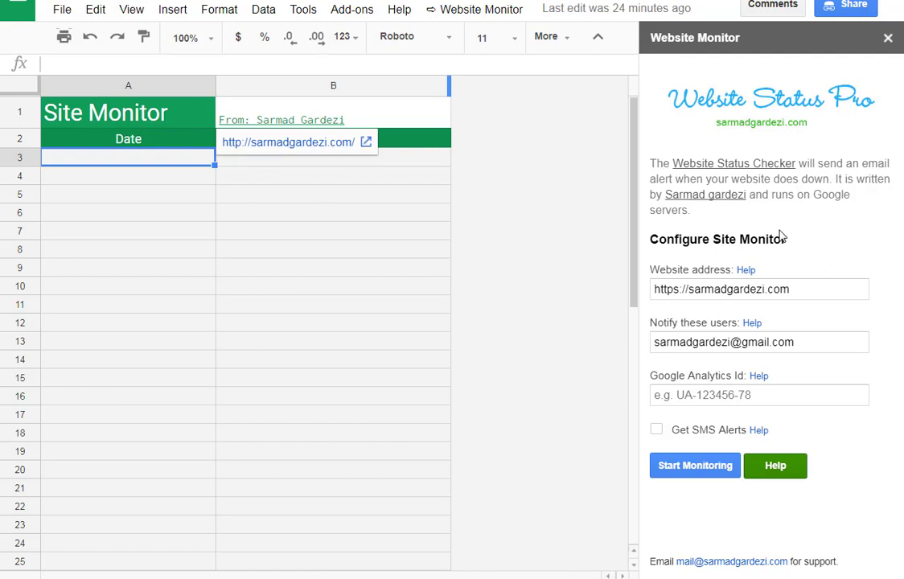
pyautogui.moveTo(761, 296)
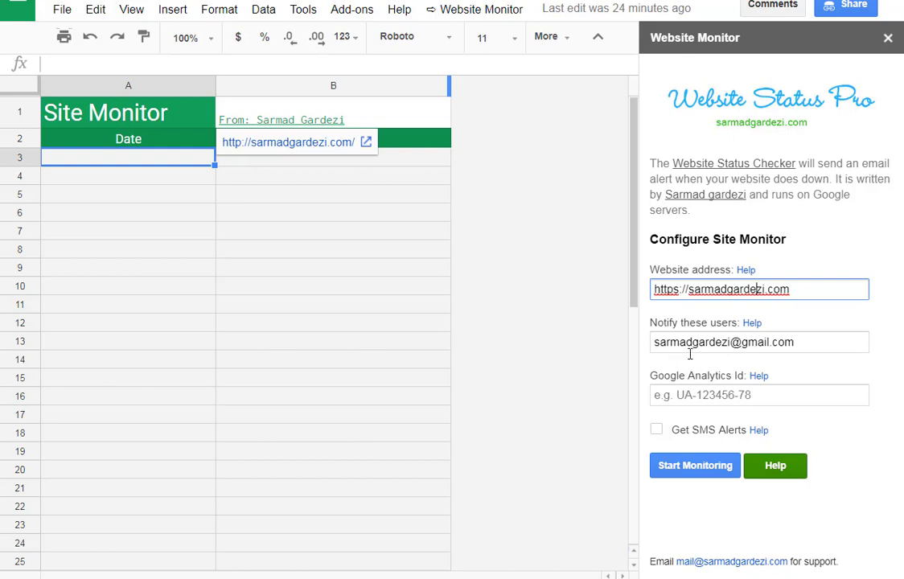
pyautogui.moveTo(693, 353)
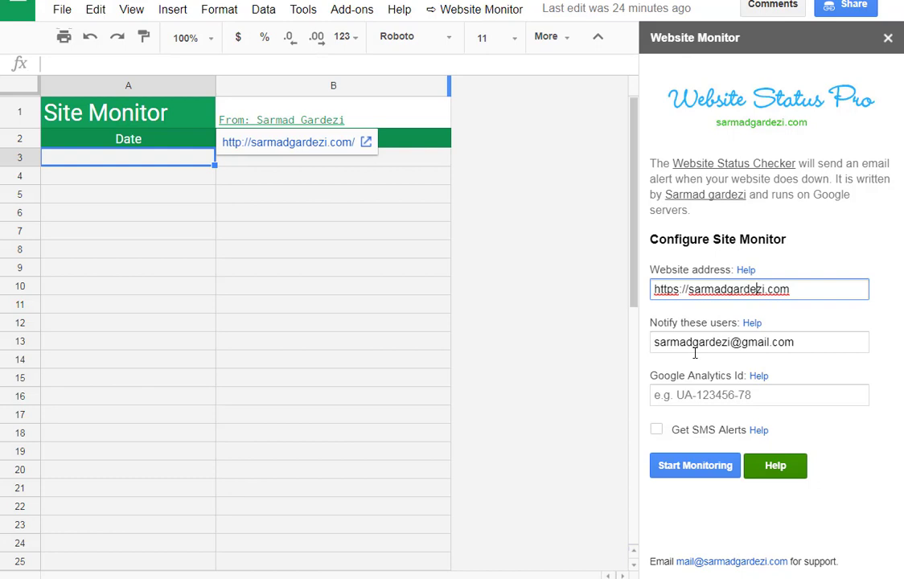
pyautogui.click(758, 394)
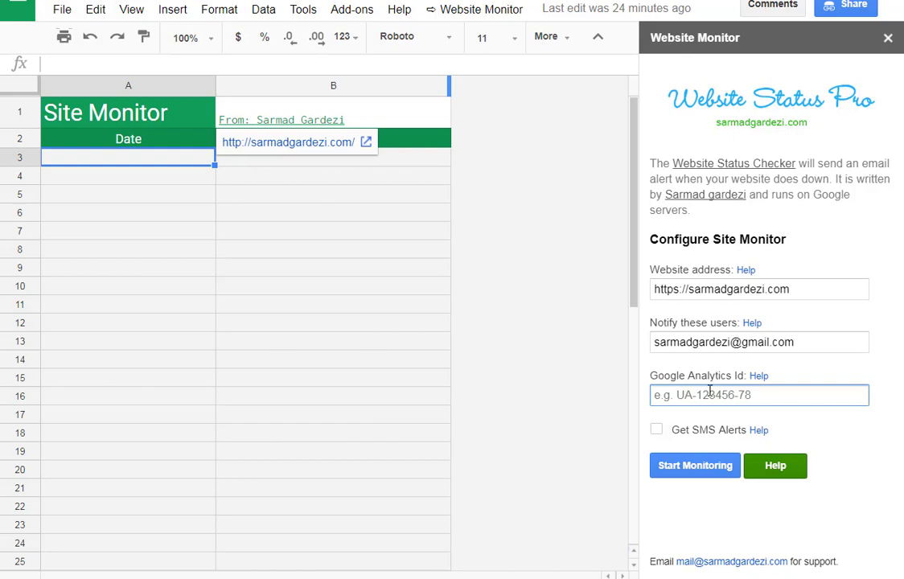
pyautogui.click(657, 429)
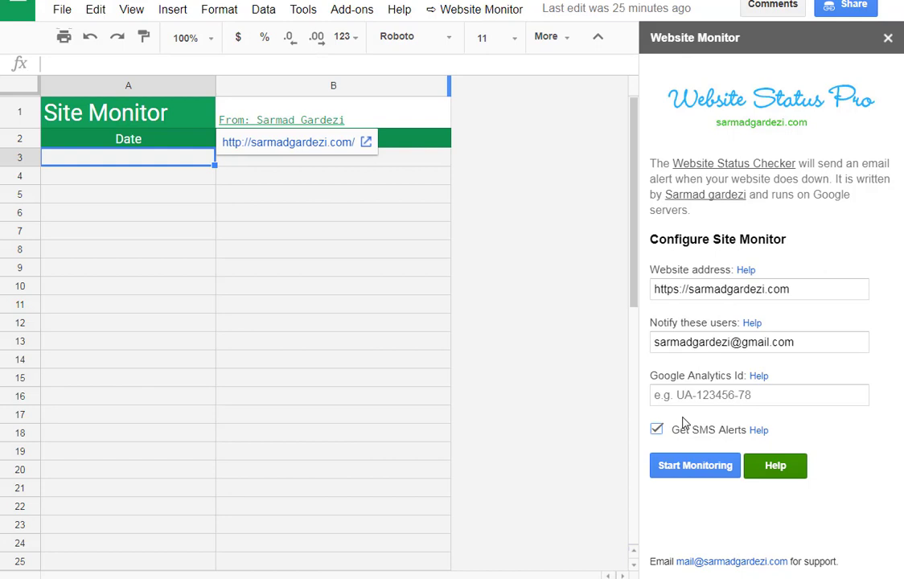
pyautogui.moveTo(688, 464)
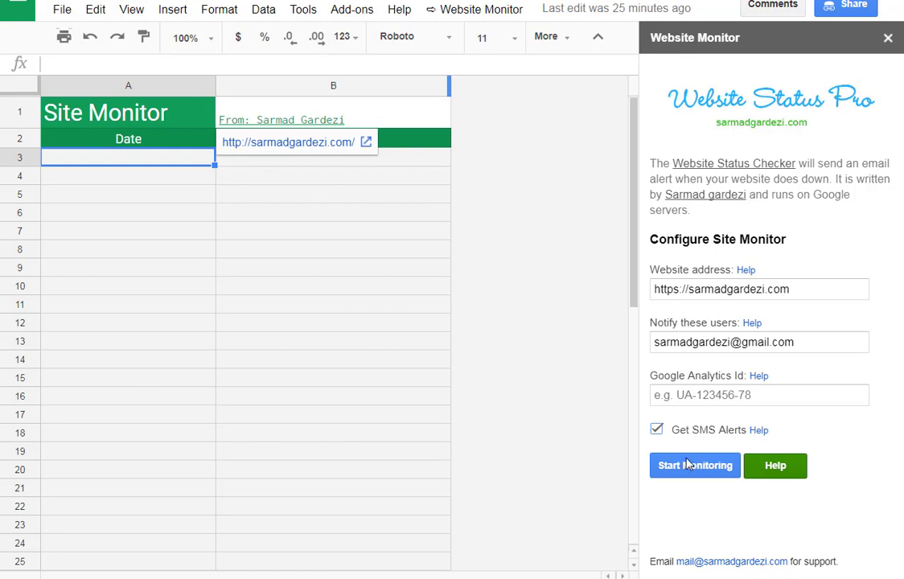
# Start monitoring and verify row 3 logs 30/10/2017 11:36am with status Up.
pyautogui.click(694, 465)
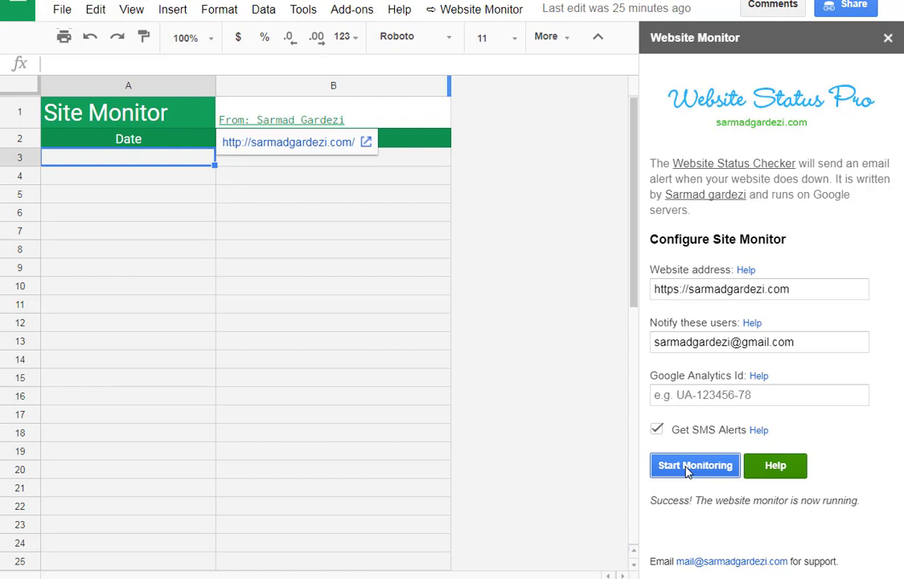
pyautogui.click(694, 465)
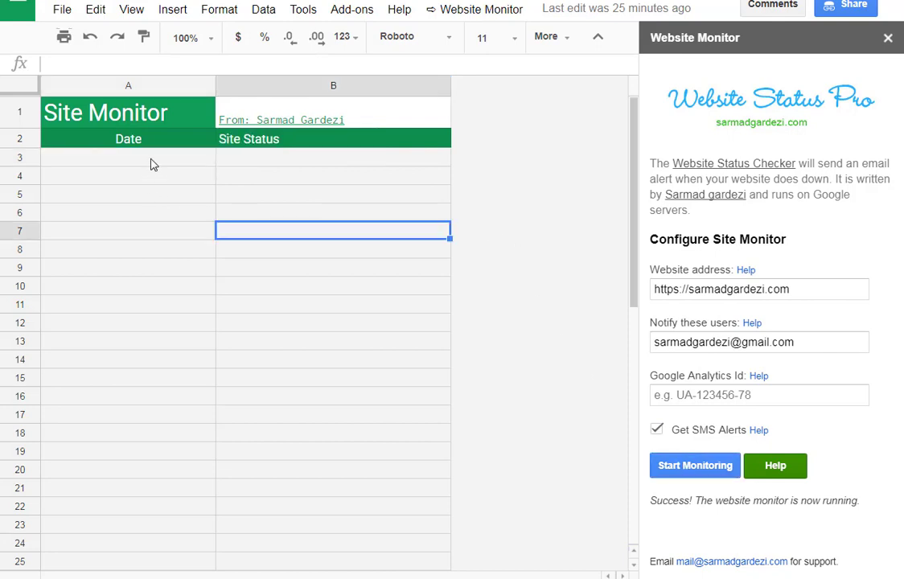
pyautogui.click(694, 465)
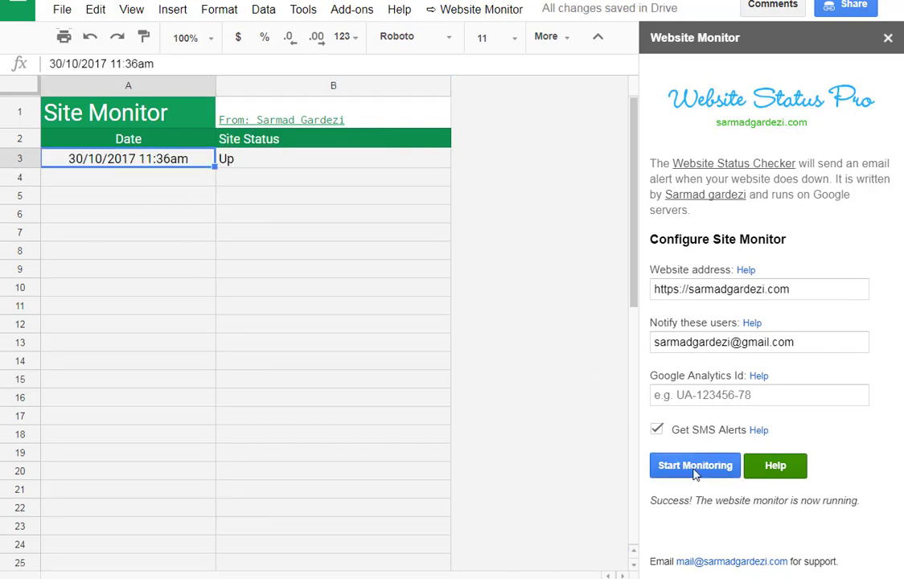
pyautogui.moveTo(519, 280)
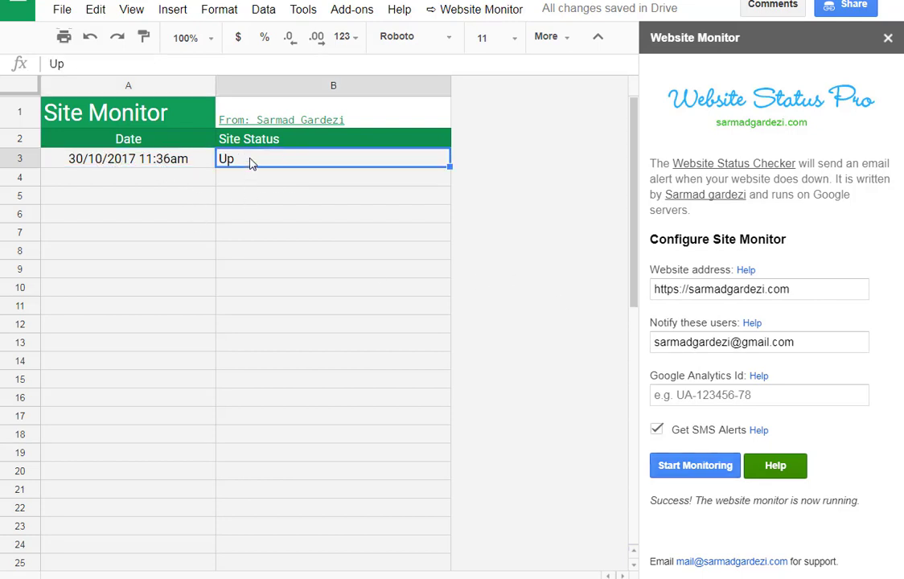
pyautogui.click(128, 159)
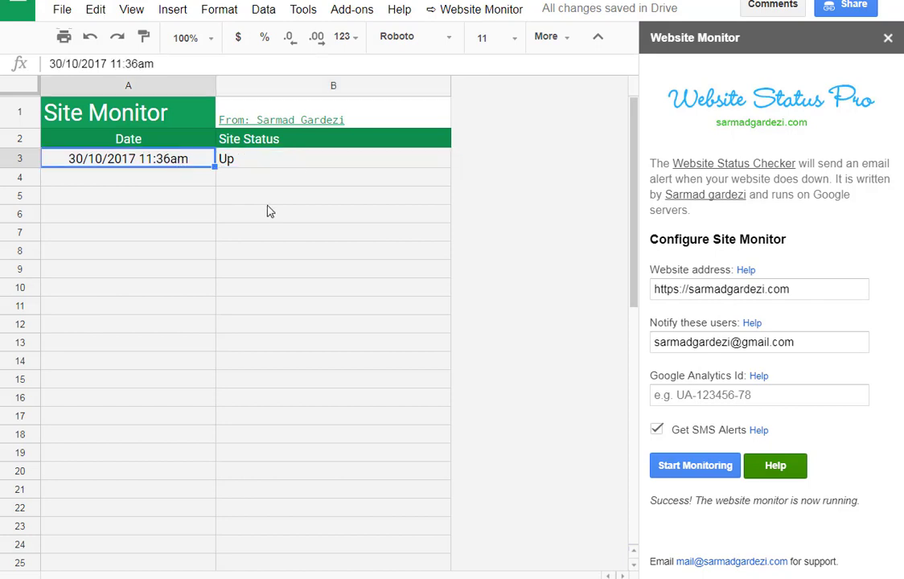
pyautogui.click(127, 177)
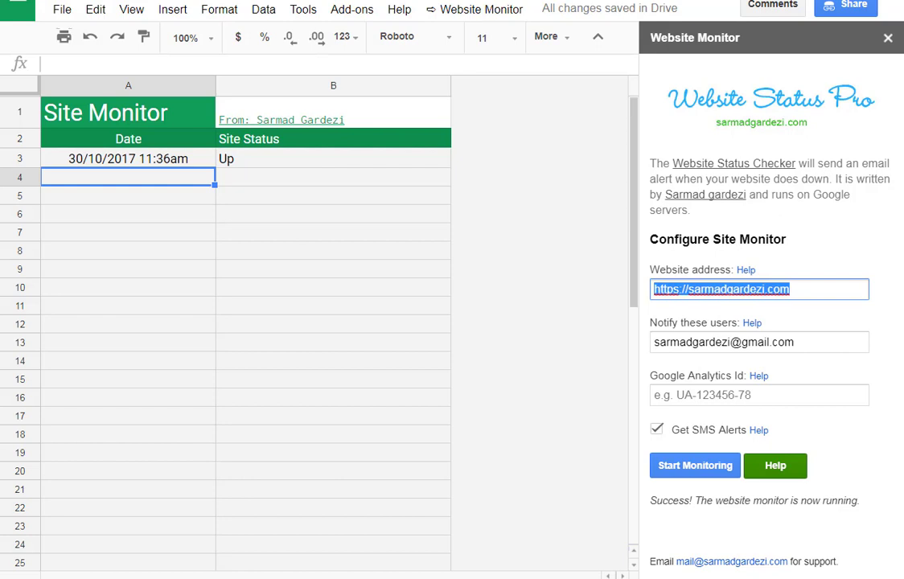
pyautogui.write('http://')
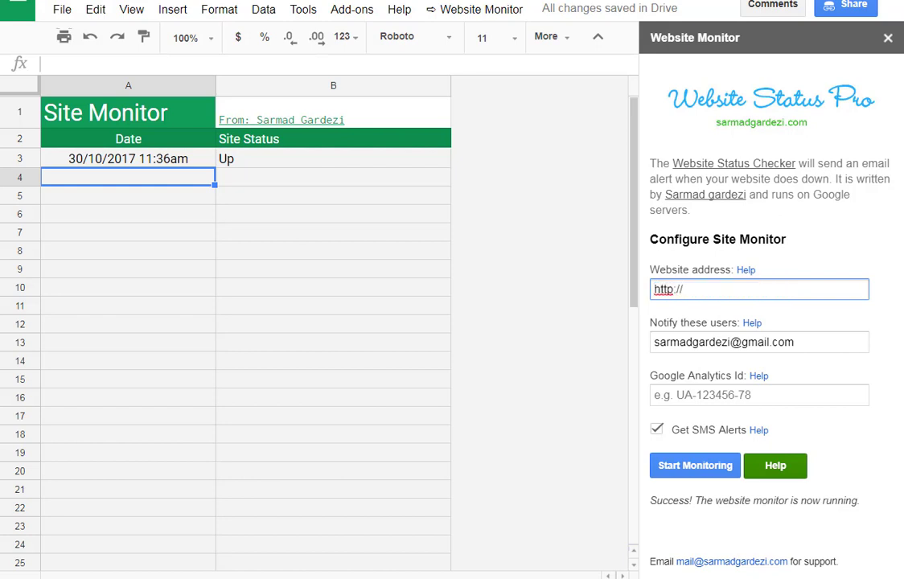
pyautogui.click(758, 289)
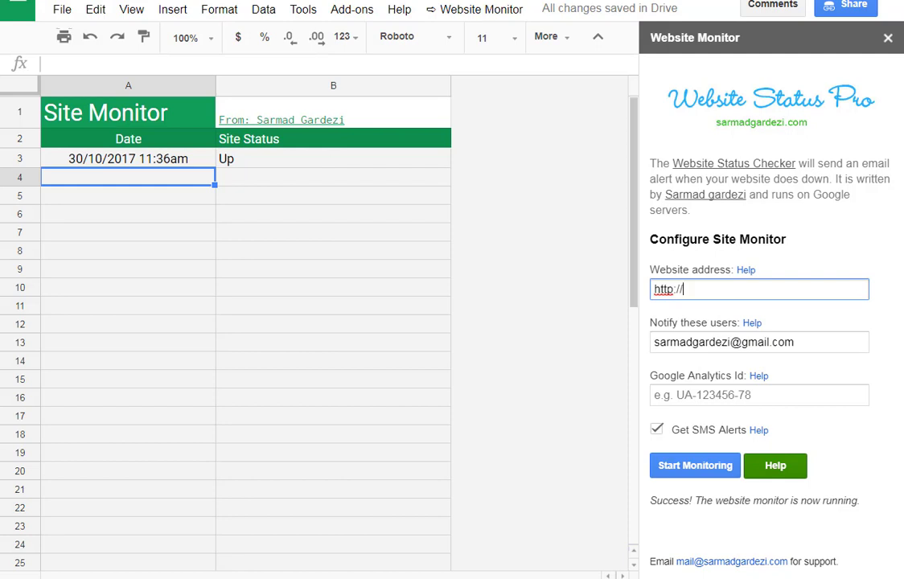
pyautogui.write('sarmadgardezi.org')
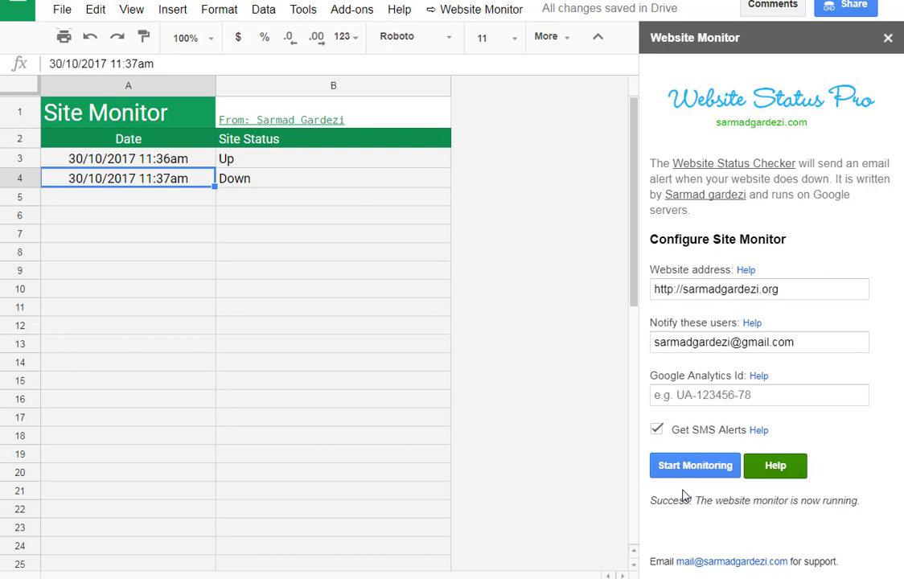
# Type a second sarmadgardezi site address at the end of the Website address field.
pyautogui.click(758, 289)
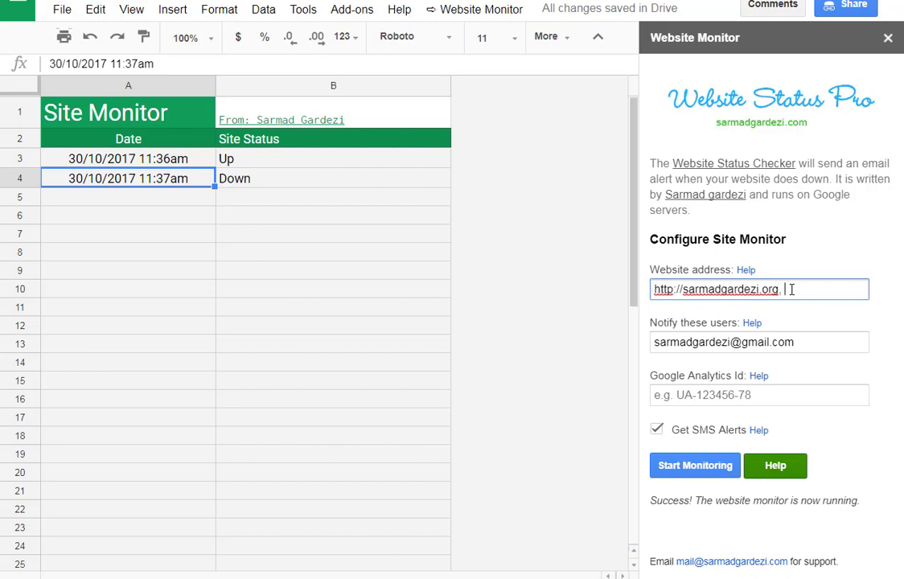
pyautogui.write('sarmadgardez')
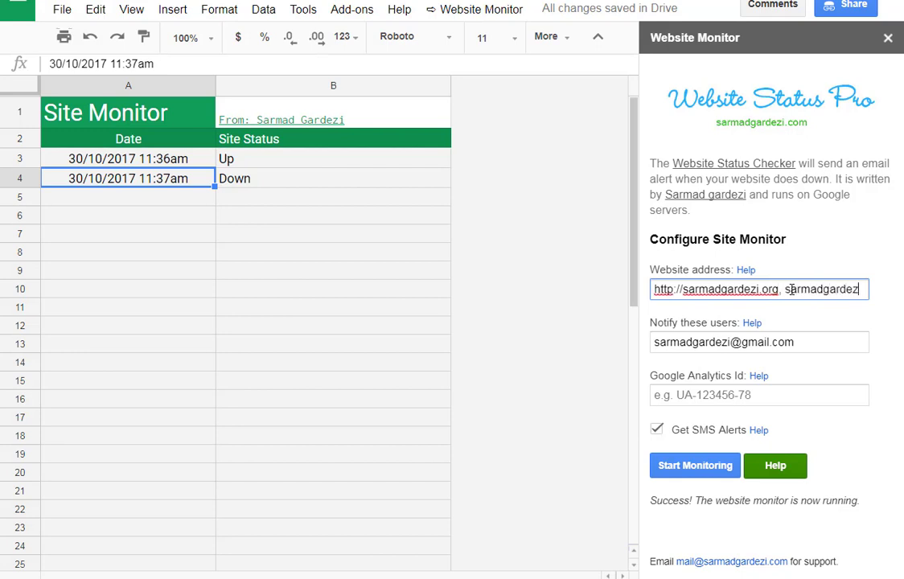